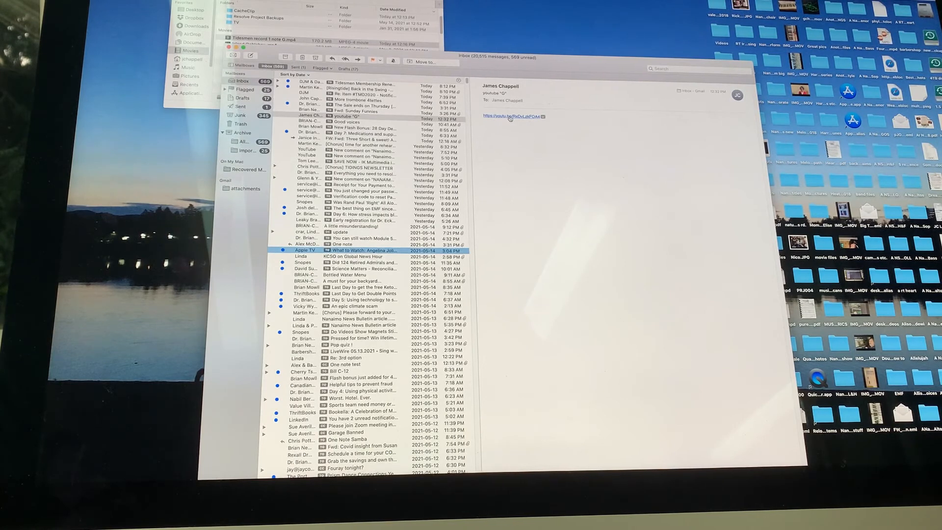
- Follow the emailed YouTube link so the 'Tidesmen record 1 note G' video starts playing
left_click(510, 116)
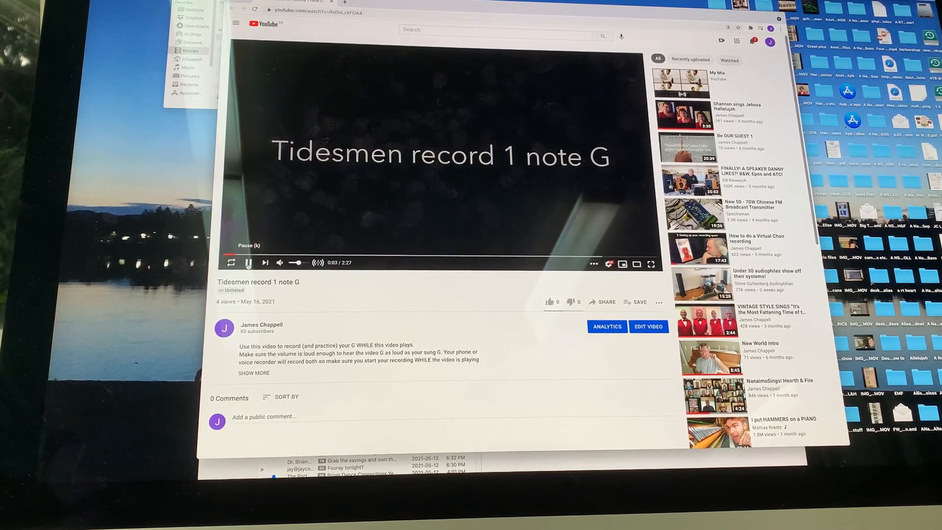
- Pause the video a few seconds in and expand its full recording-instructions description
left_click(248, 263)
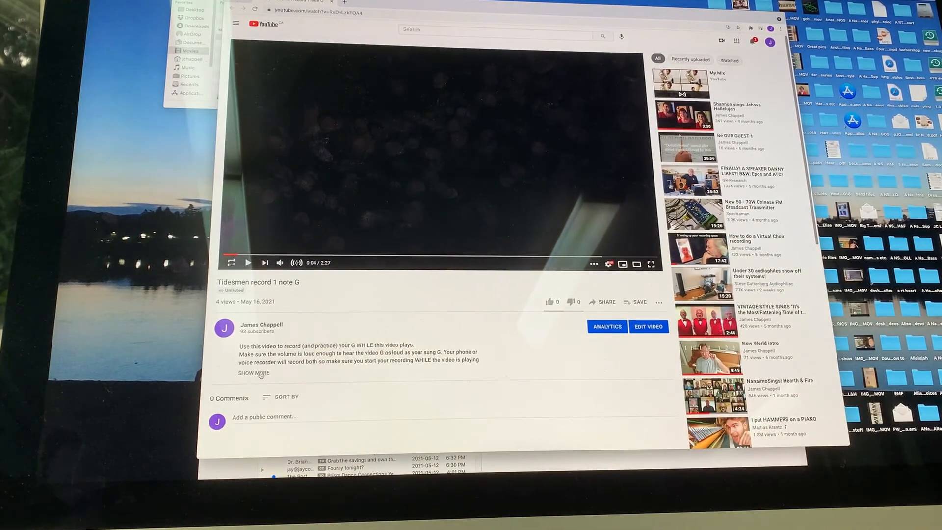
left_click(253, 373)
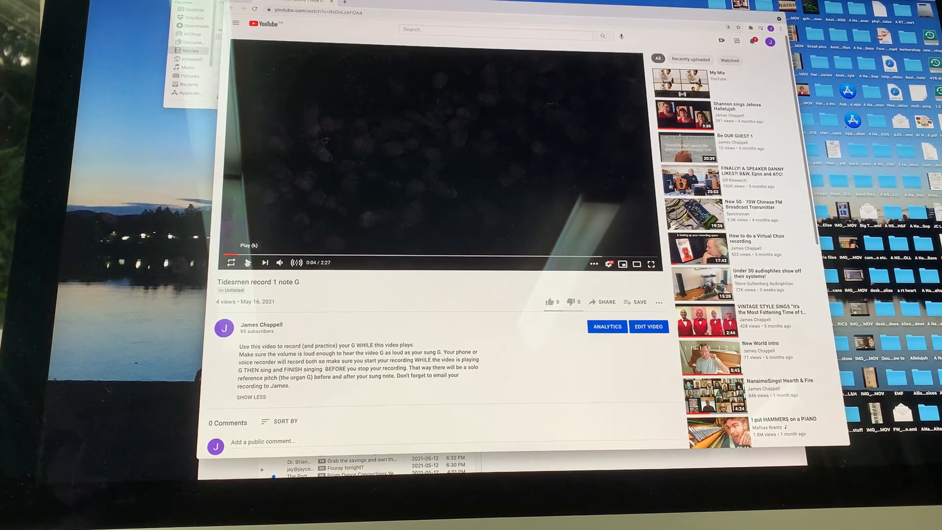
- Resume playback through the on-screen recording instructions and pause at 0:41
left_click(247, 263)
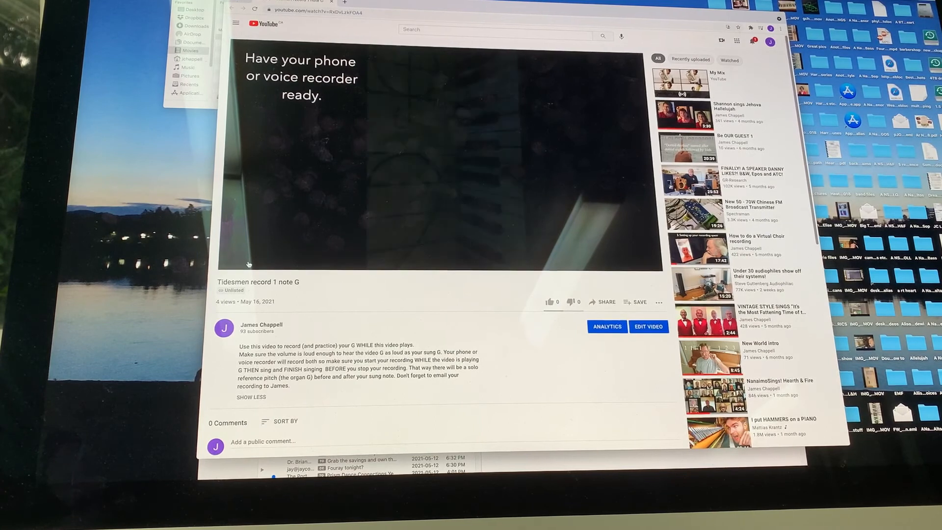
left_click(433, 156)
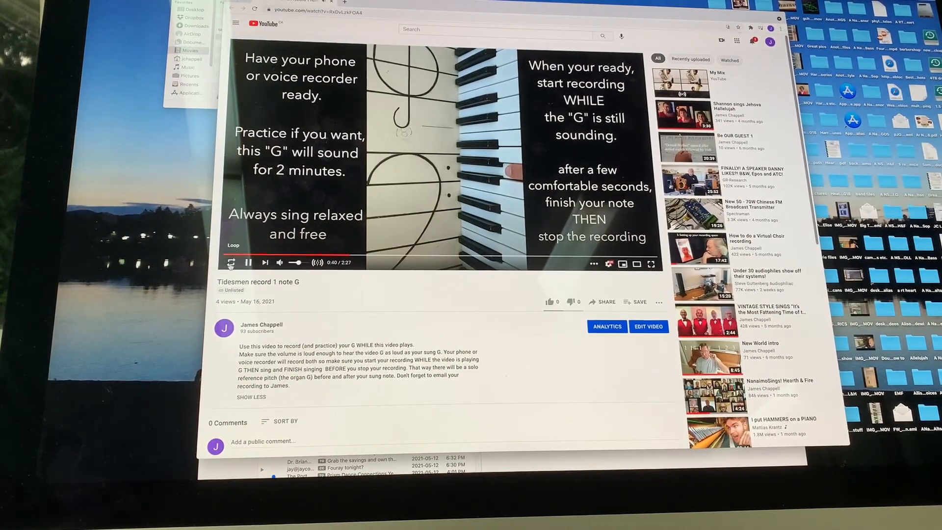
left_click(251, 263)
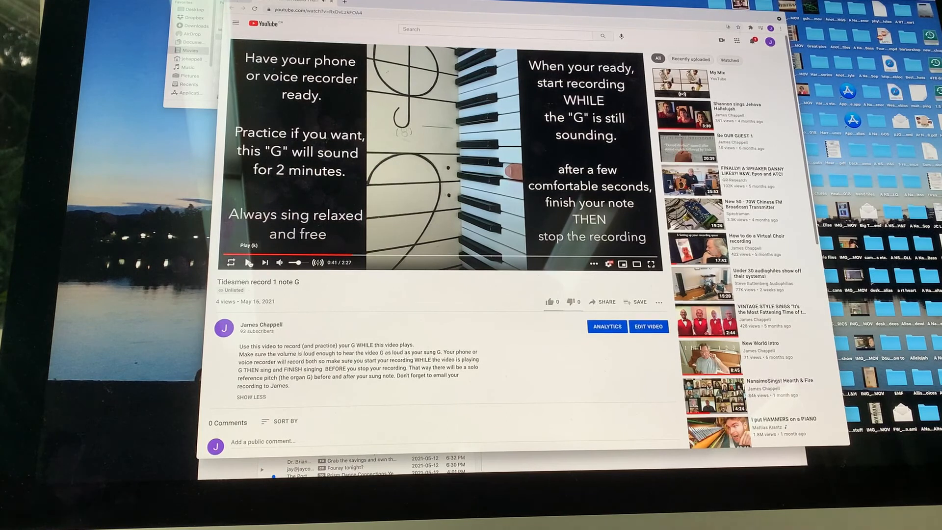